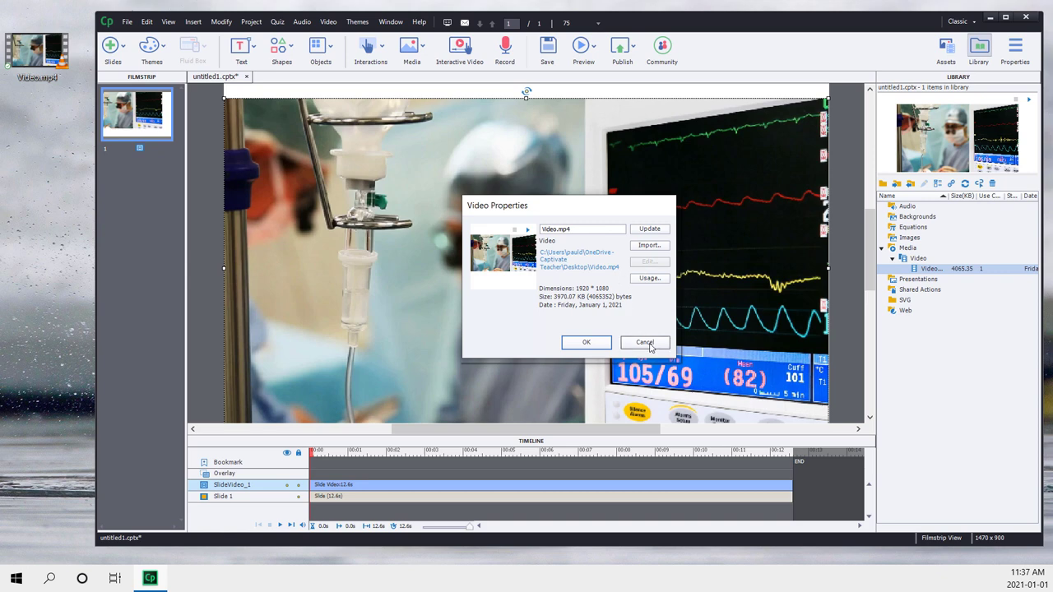
Cancel the slide video's Video Properties dialog and bring up the Windows Start menu
{"action": "left_click", "coordinate": [645, 342]}
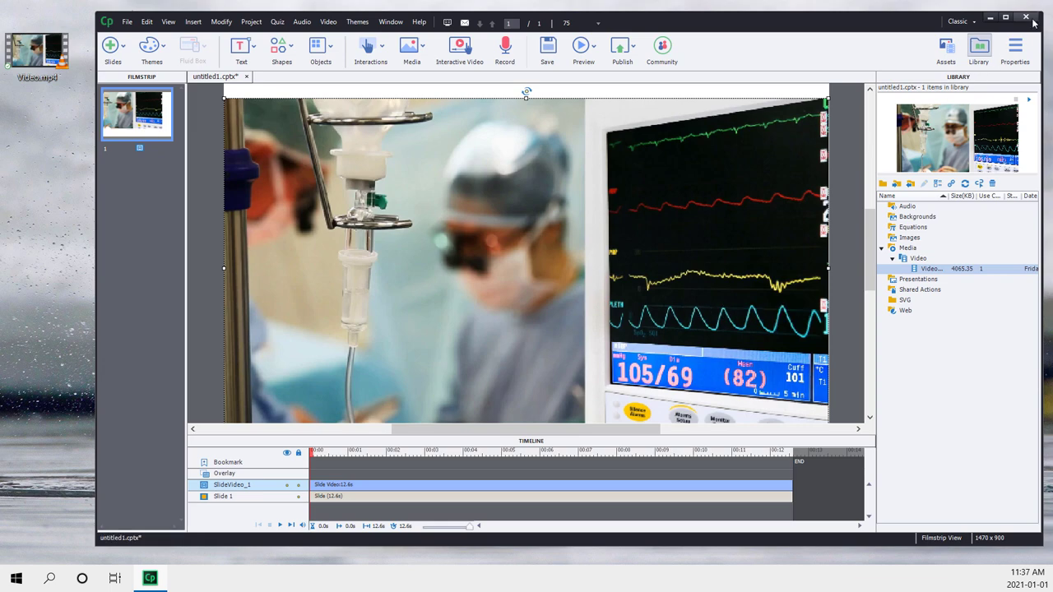
{"action": "left_click", "coordinate": [1026, 17]}
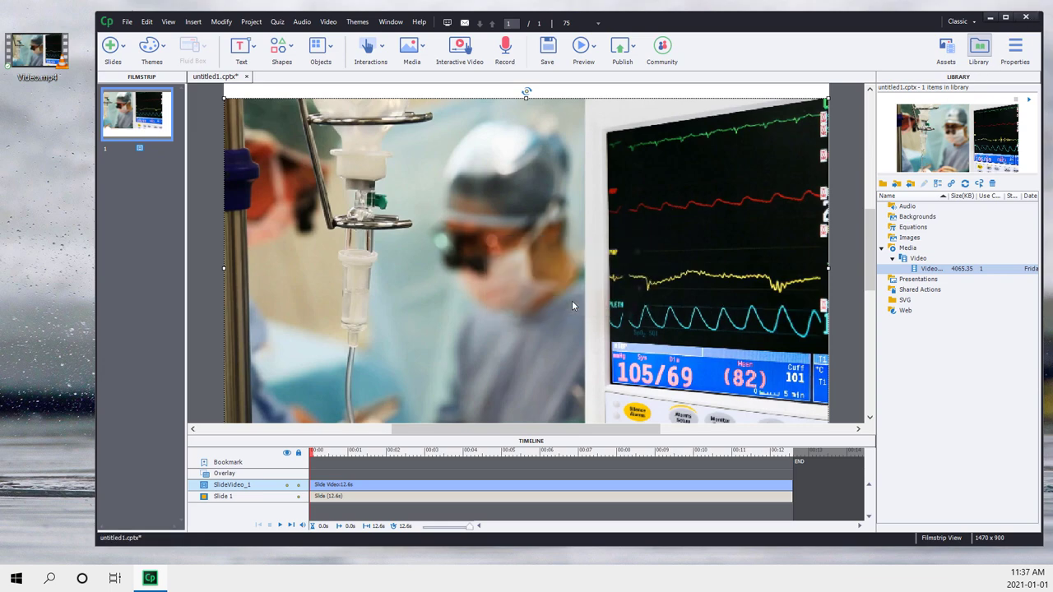
{"action": "left_click", "coordinate": [14, 576]}
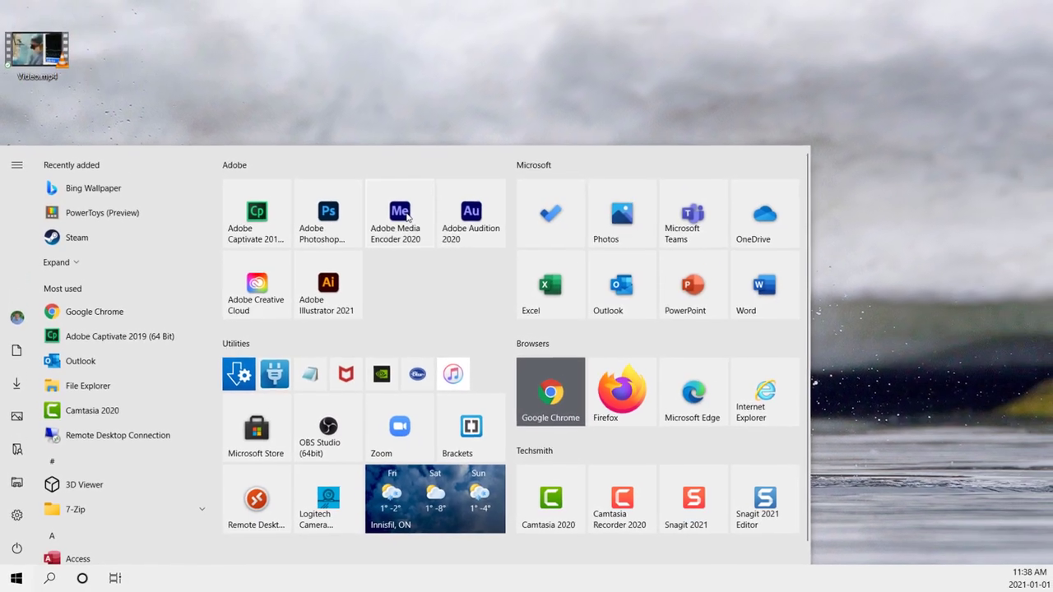
Launch Media Encoder 2020 and bring in Video.mp4 from the desktop
{"action": "left_click", "coordinate": [436, 305]}
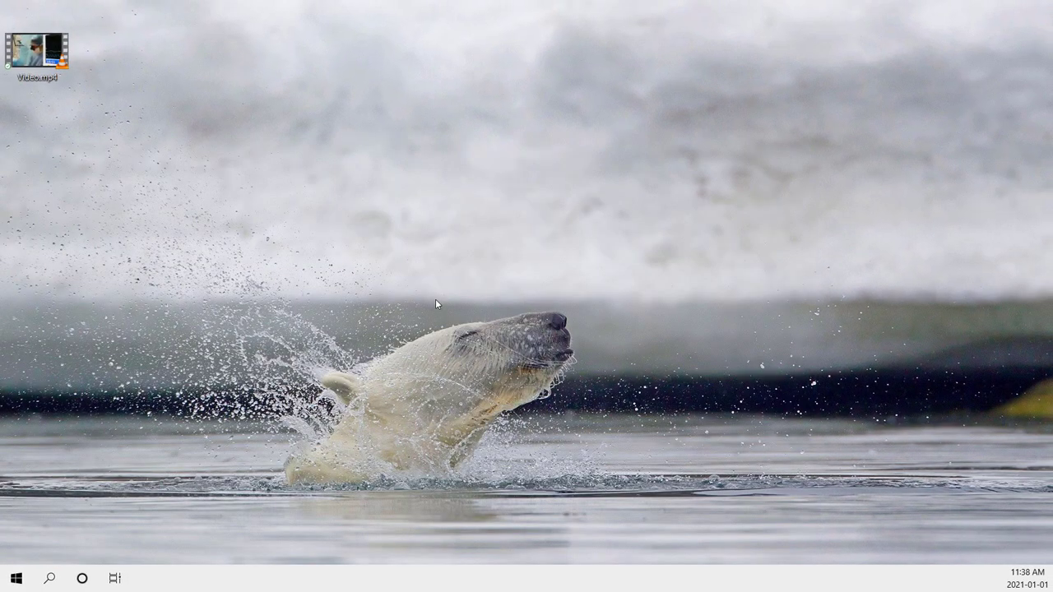
{"action": "double_click", "coordinate": [36, 49]}
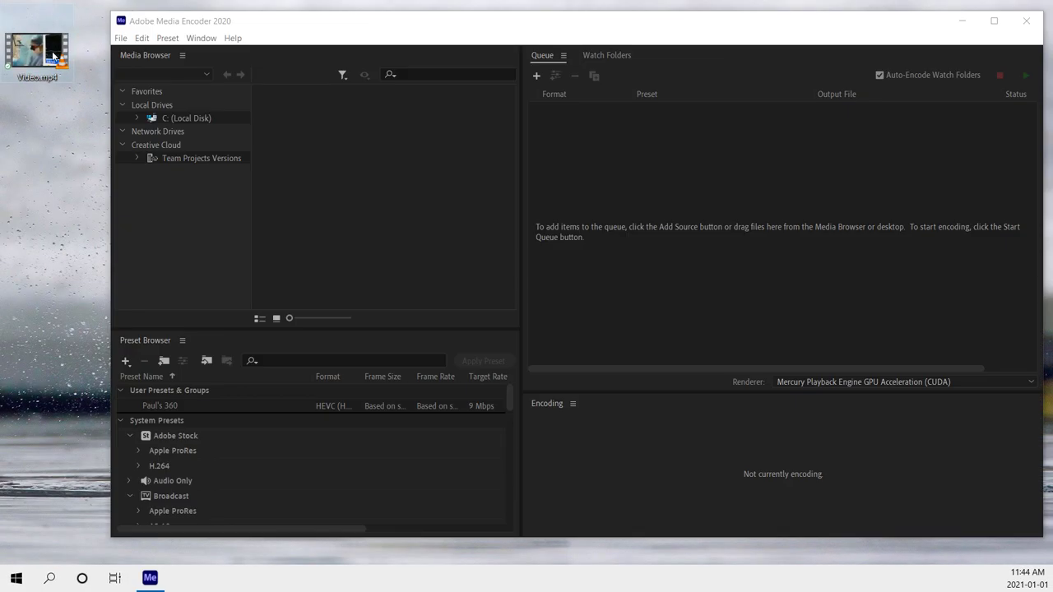
{"action": "mouse_move", "coordinate": [38, 46]}
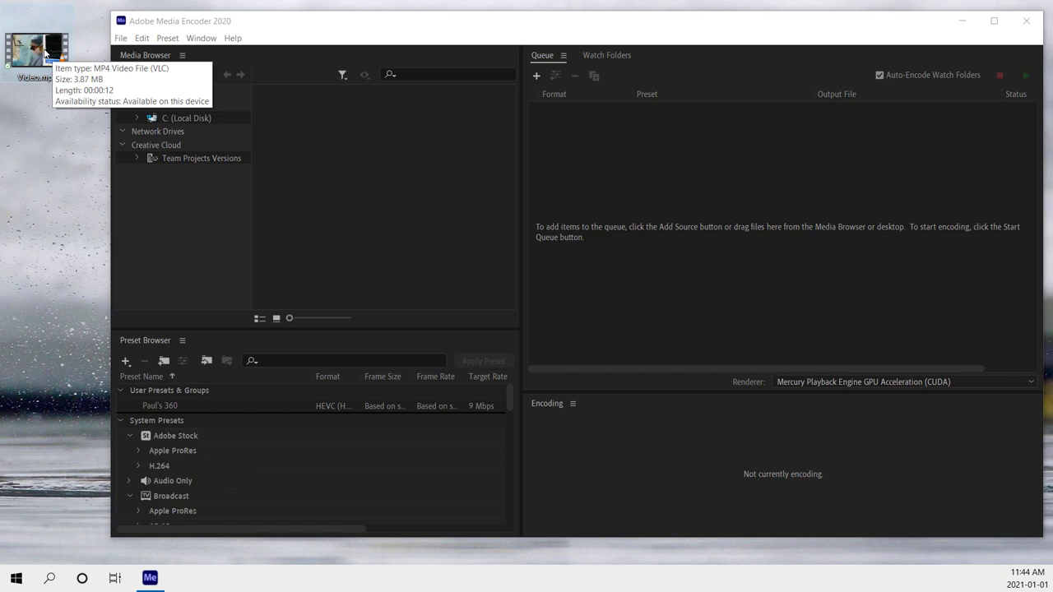
{"action": "mouse_move", "coordinate": [63, 74]}
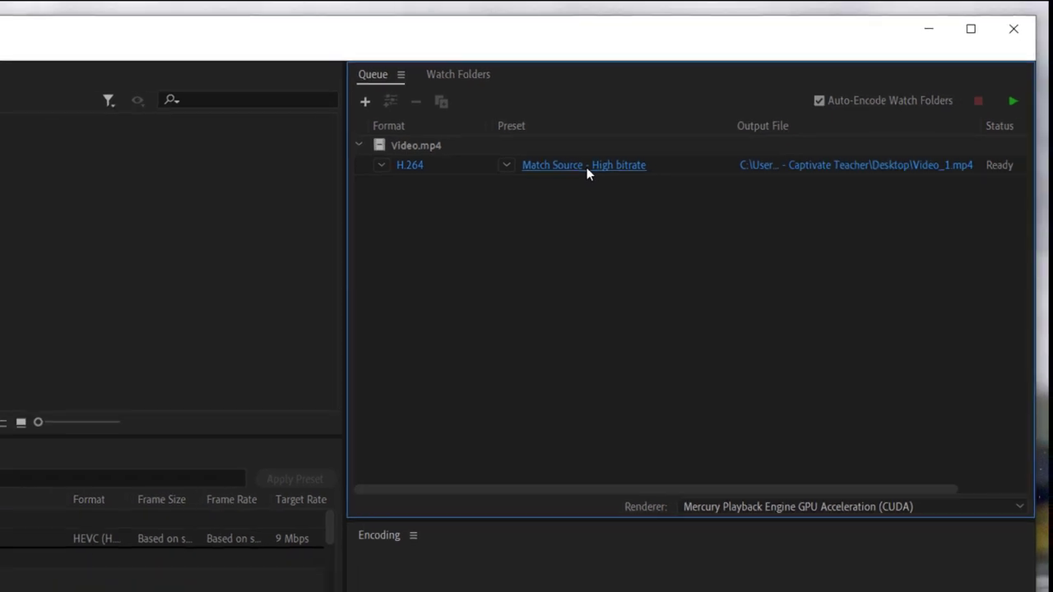
Open the queued video's Export Settings maximized and enable the Source crop tool
{"action": "left_click", "coordinate": [585, 165]}
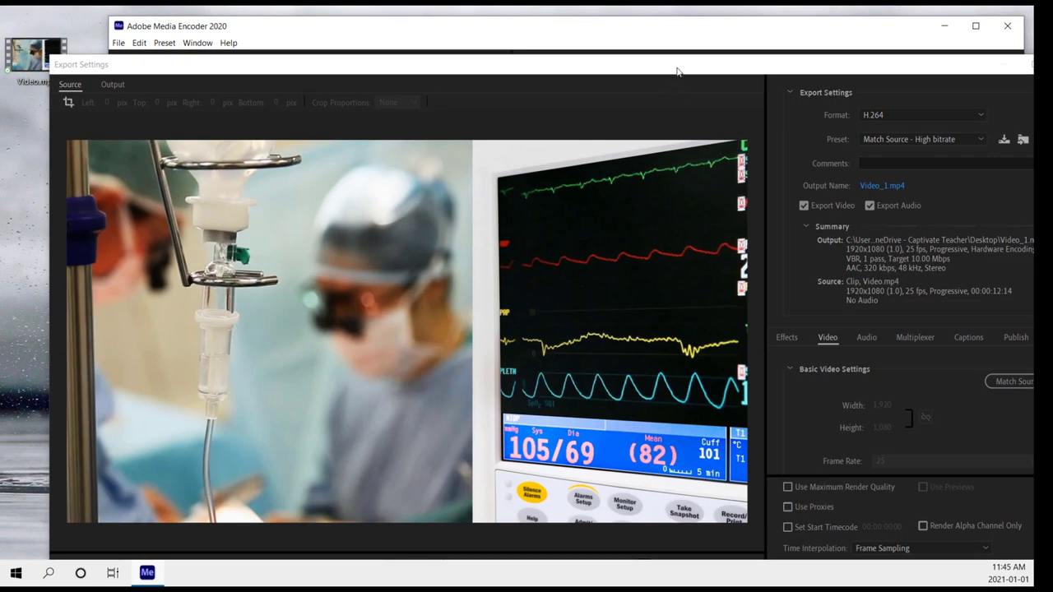
{"action": "left_click", "coordinate": [971, 30]}
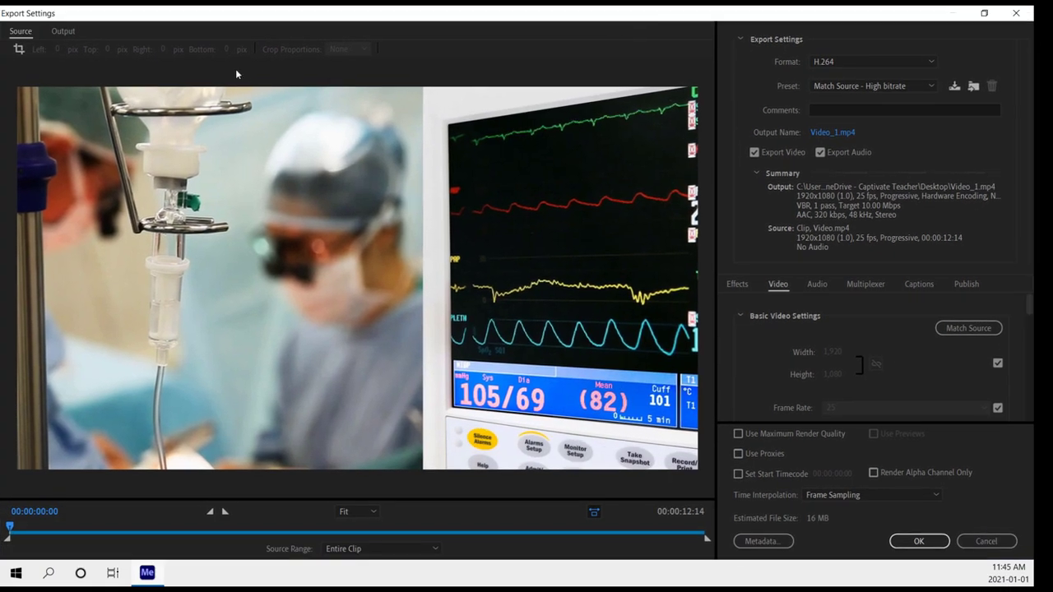
{"action": "left_click", "coordinate": [63, 31]}
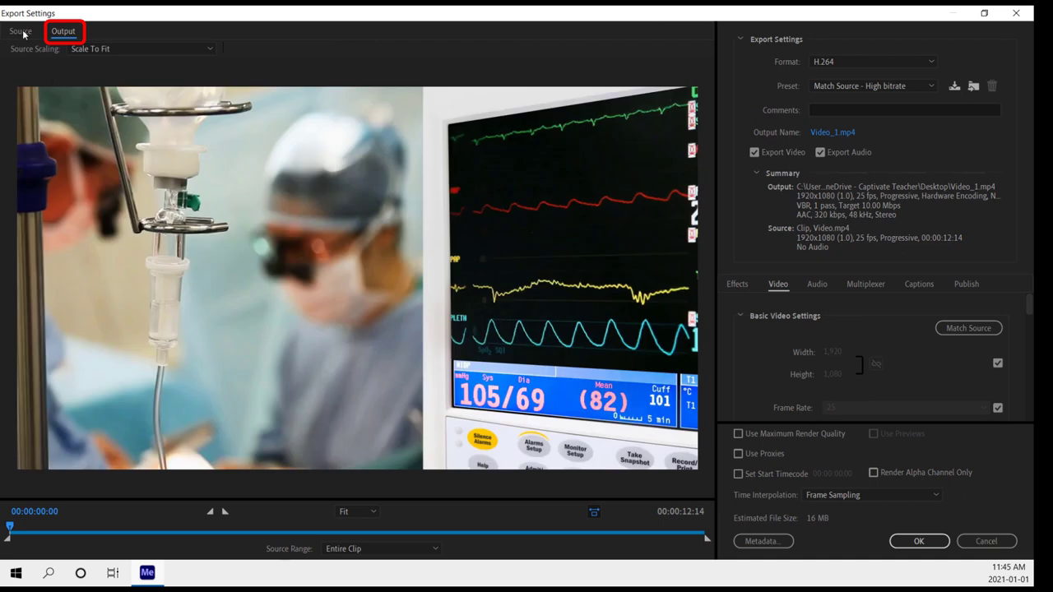
{"action": "left_click", "coordinate": [23, 32]}
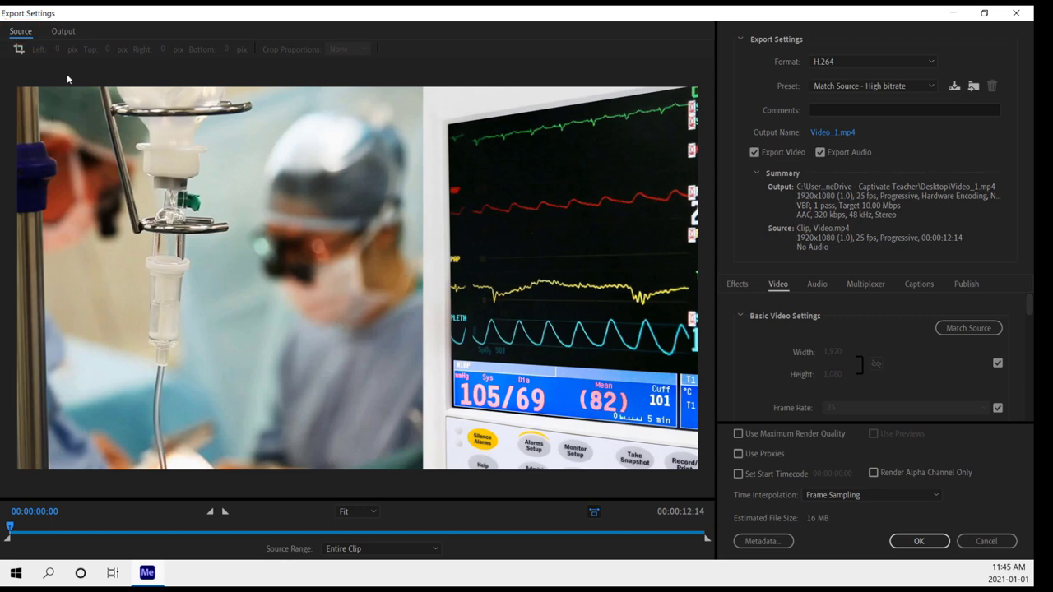
{"action": "left_click", "coordinate": [18, 53]}
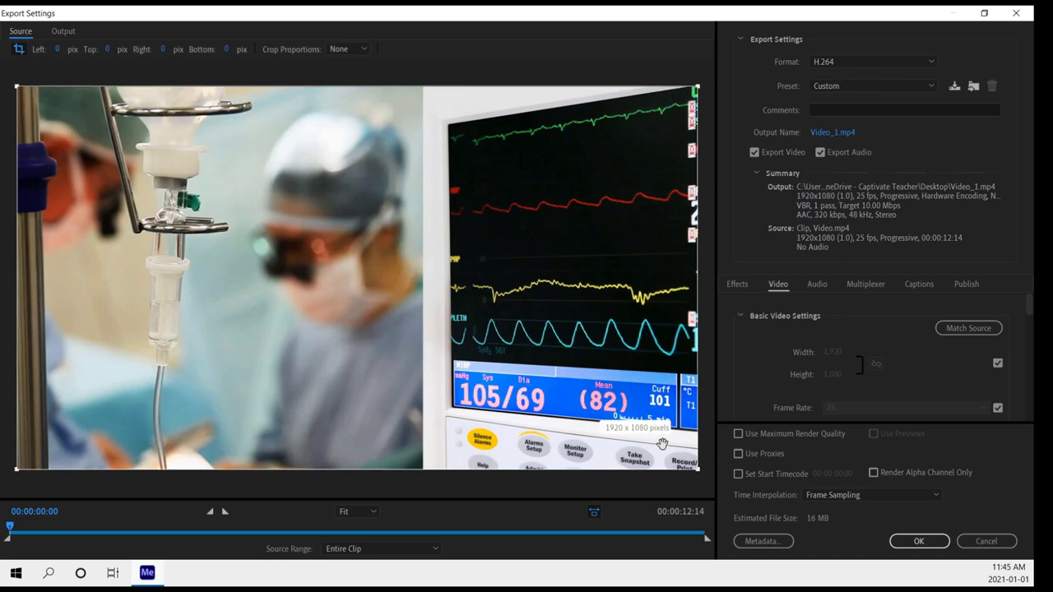
{"action": "mouse_move", "coordinate": [692, 491]}
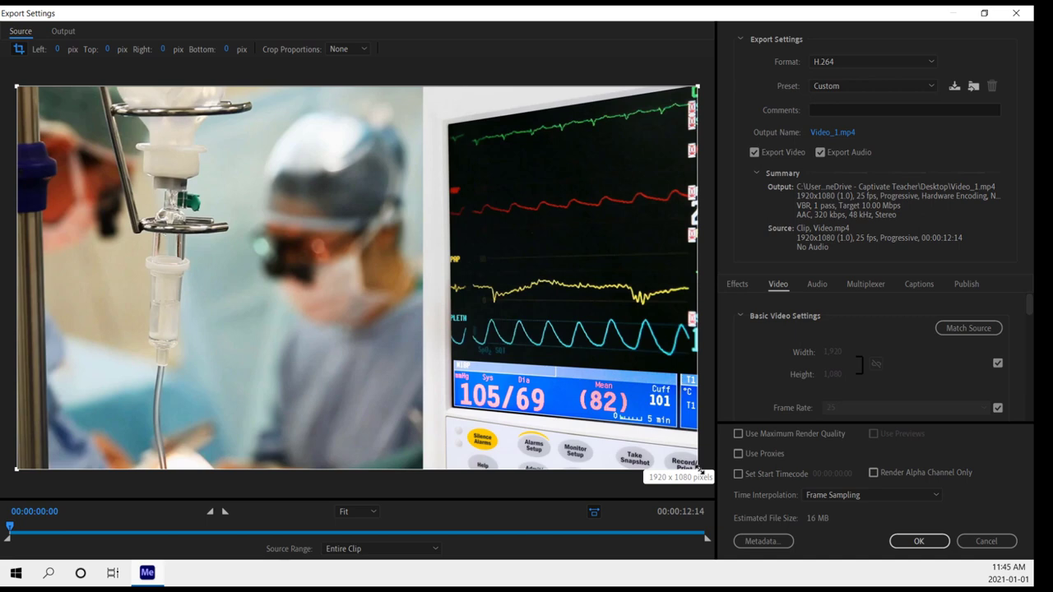
{"action": "mouse_move", "coordinate": [535, 400]}
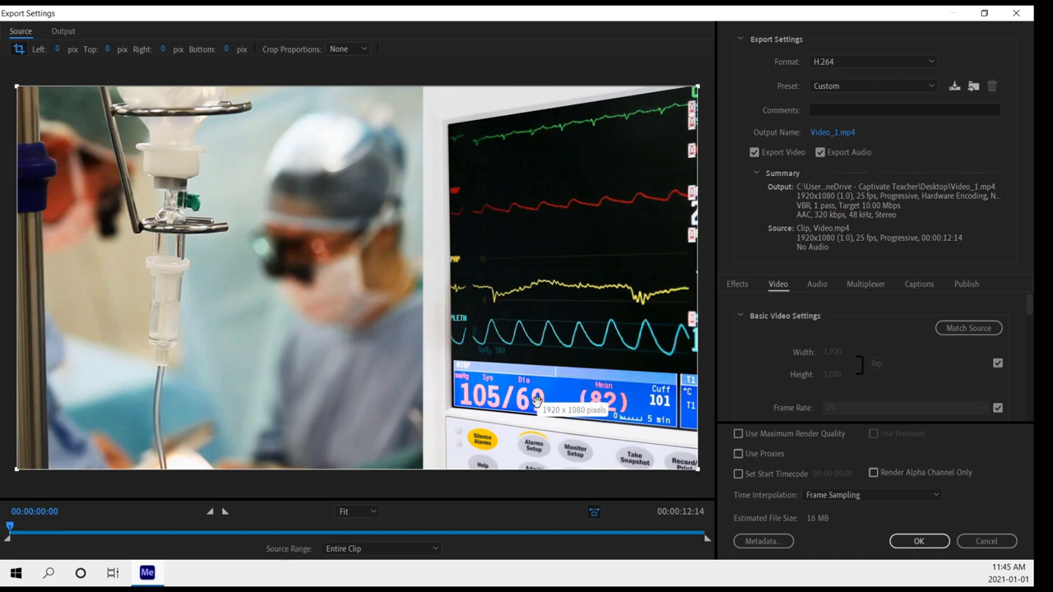
{"action": "mouse_move", "coordinate": [701, 481]}
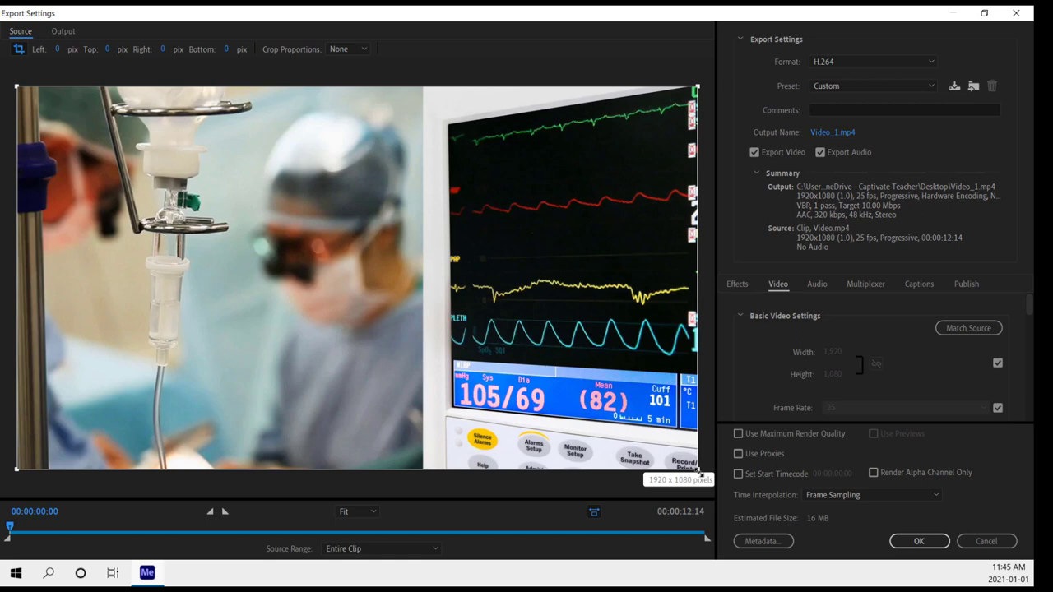
{"action": "mouse_move", "coordinate": [699, 471]}
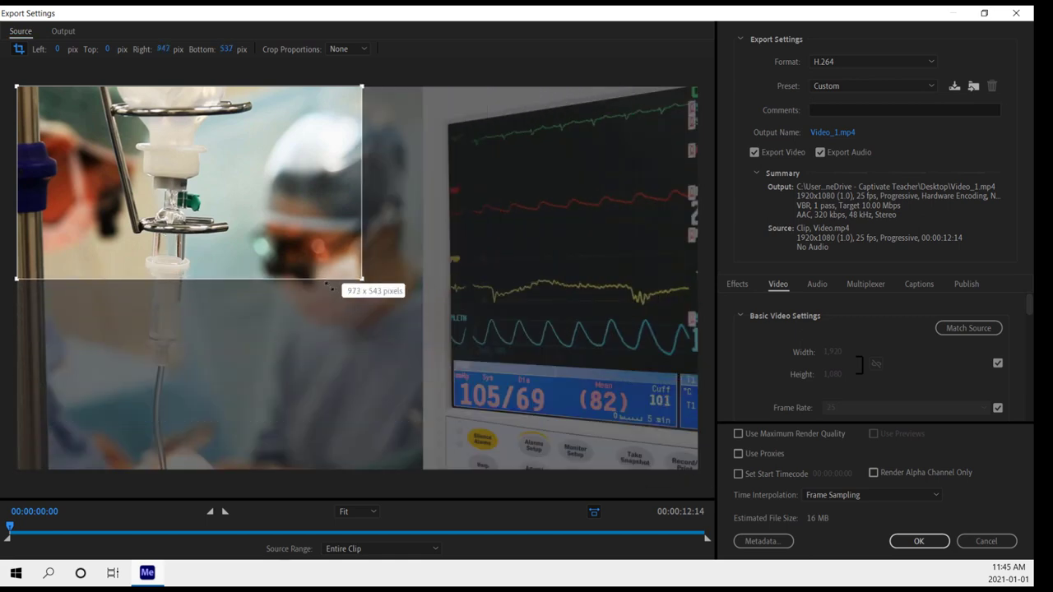
Constrain the crop to 16:9 and fit it around the IV drip and surgeon, excluding the monitor
{"action": "left_click_drag", "start_coordinate": [362, 279], "coordinate": [459, 362]}
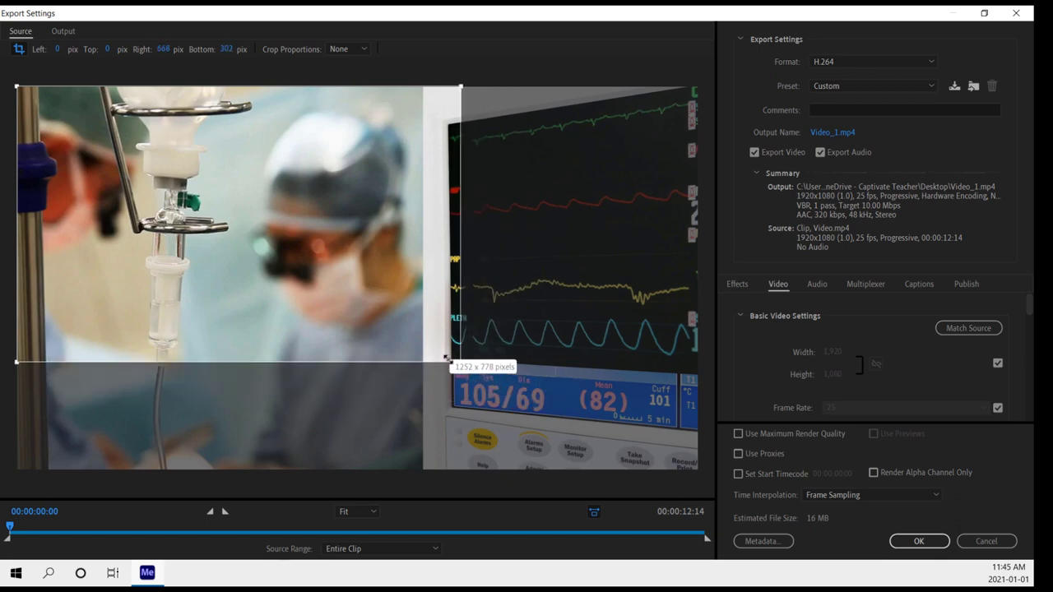
{"action": "left_click_drag", "start_coordinate": [460, 361], "coordinate": [419, 352]}
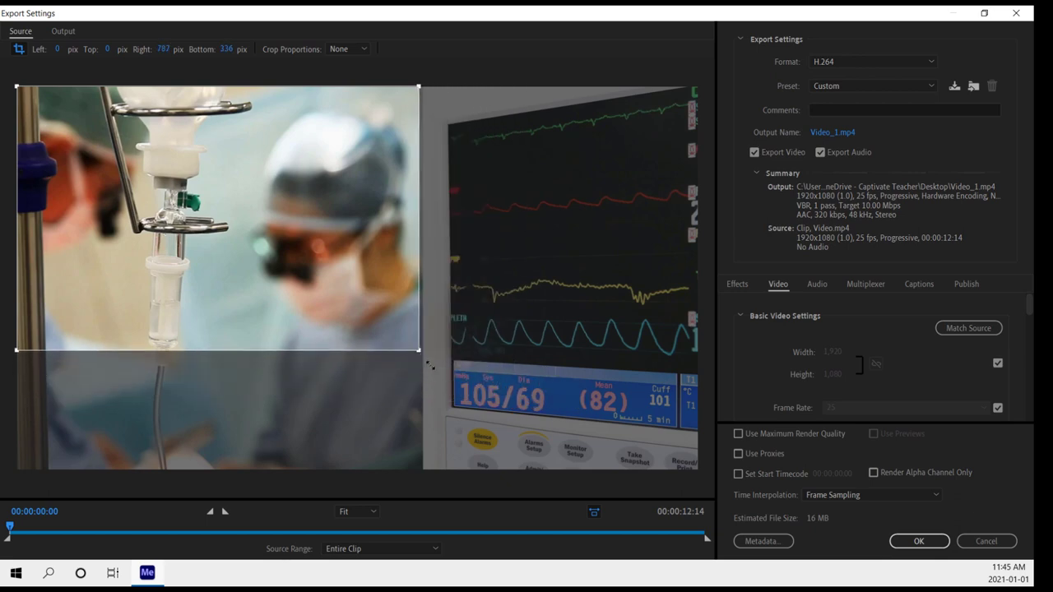
{"action": "mouse_move", "coordinate": [361, 128]}
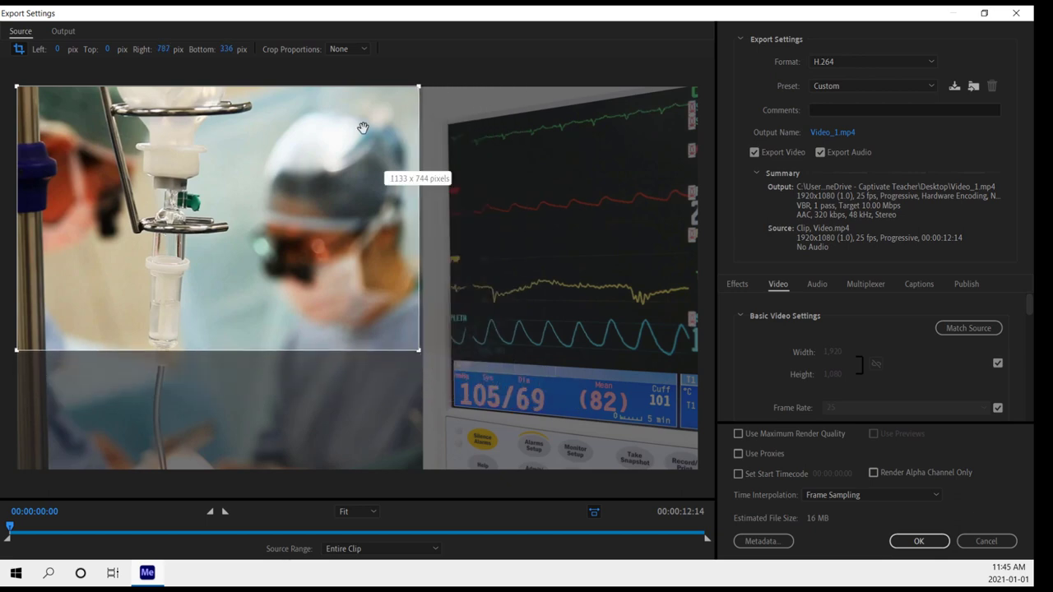
{"action": "left_click", "coordinate": [365, 50]}
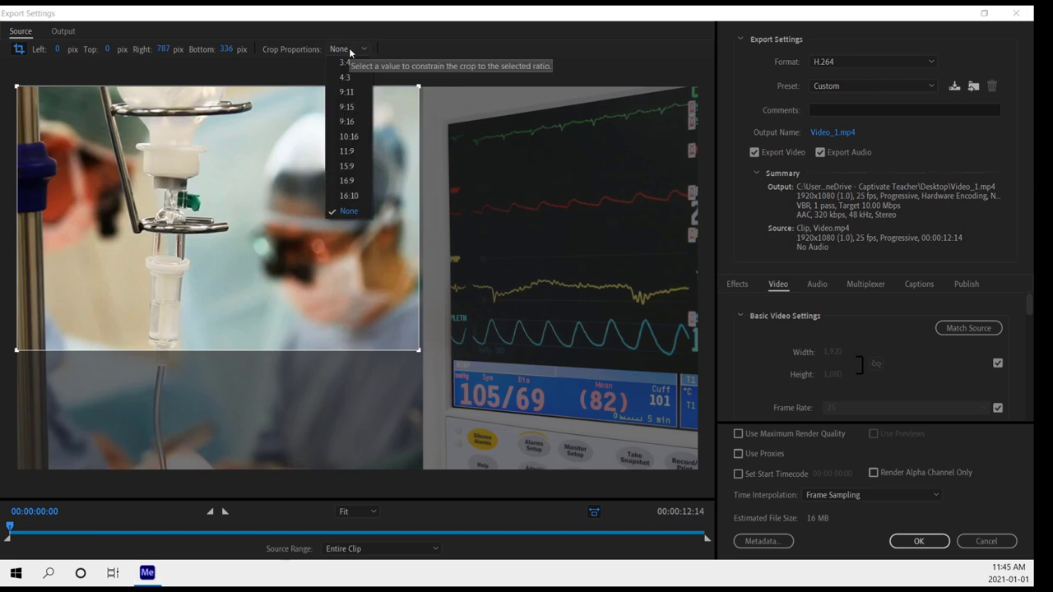
{"action": "left_click", "coordinate": [345, 179]}
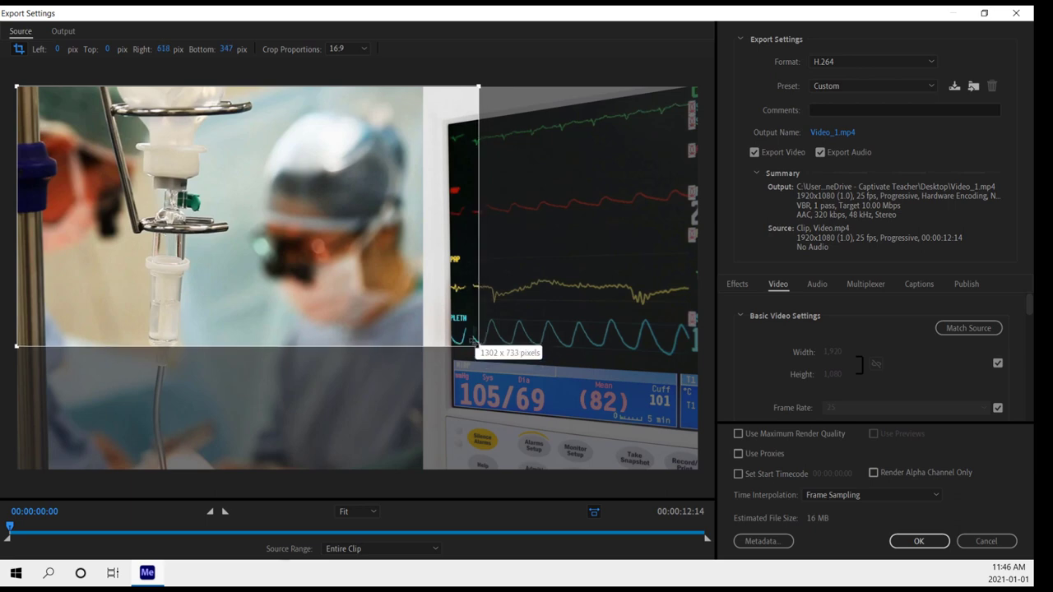
{"action": "left_click_drag", "start_coordinate": [477, 346], "coordinate": [403, 304]}
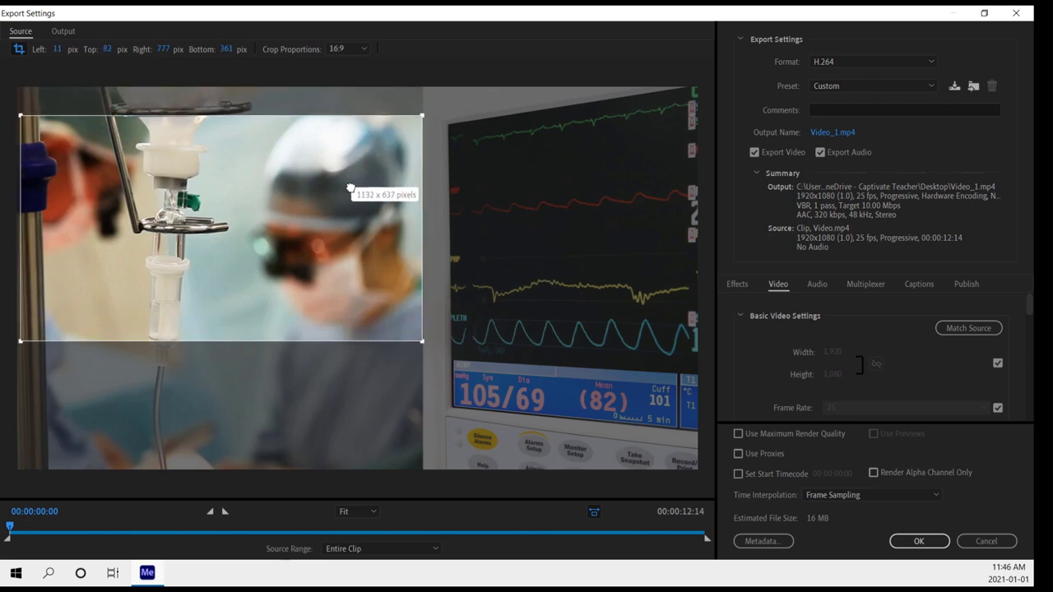
{"action": "mouse_move", "coordinate": [253, 232]}
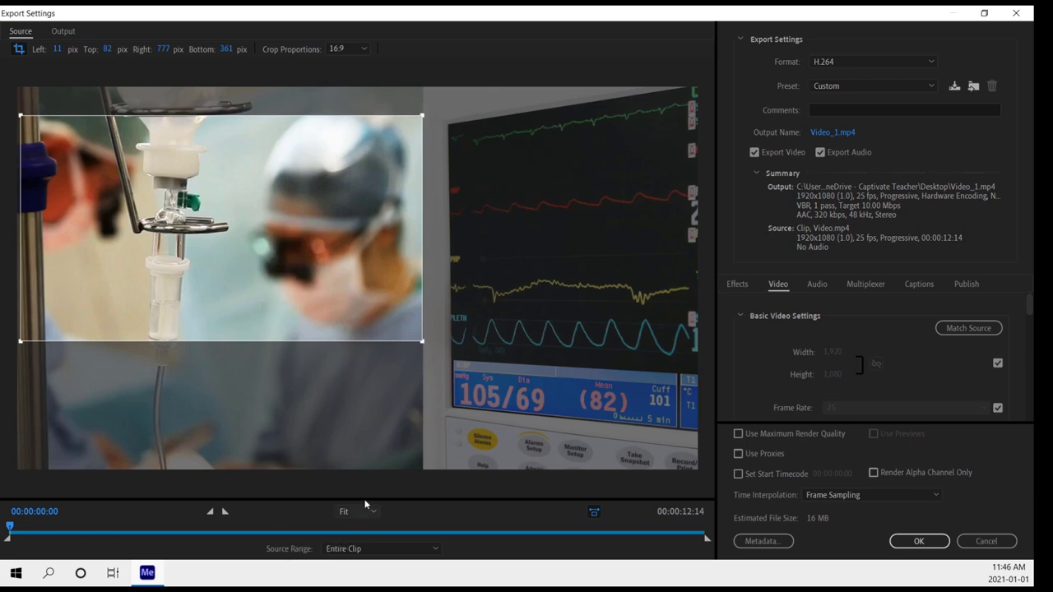
{"action": "mouse_move", "coordinate": [365, 460]}
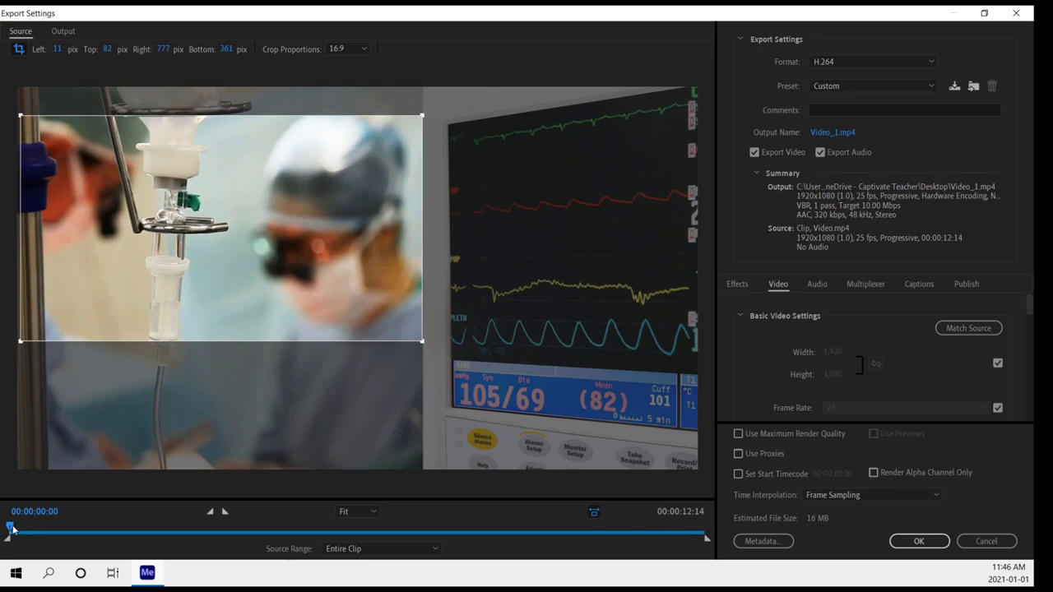
Scrub the source playhead forward to timecode 00:00:10:10 and mark the export end there
{"action": "left_click_drag", "start_coordinate": [11, 529], "coordinate": [65, 528]}
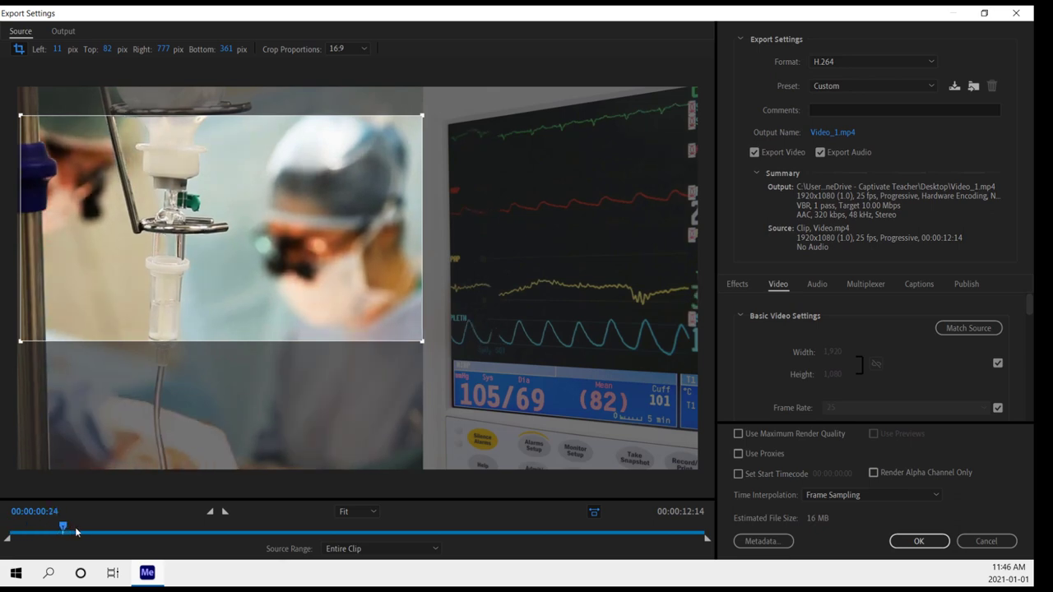
{"action": "left_click_drag", "start_coordinate": [62, 526], "coordinate": [290, 527]}
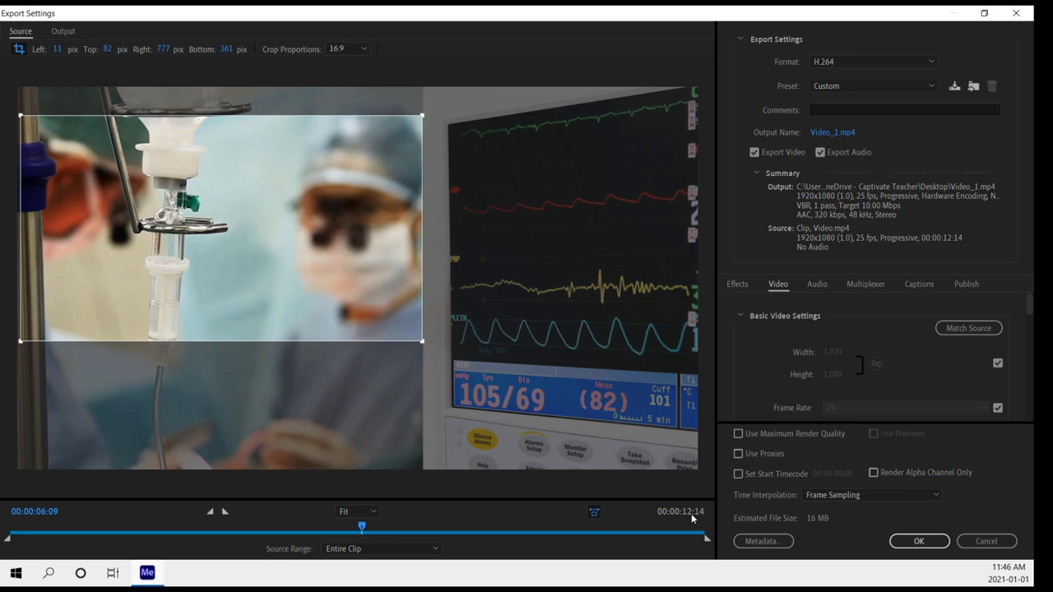
{"action": "mouse_move", "coordinate": [691, 520]}
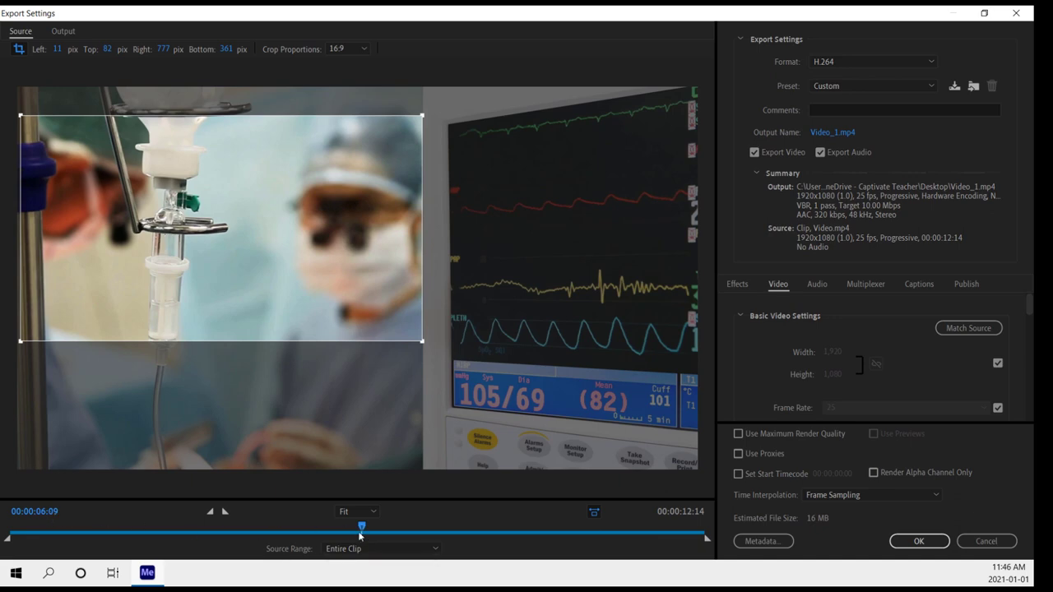
{"action": "left_click_drag", "start_coordinate": [360, 527], "coordinate": [418, 526]}
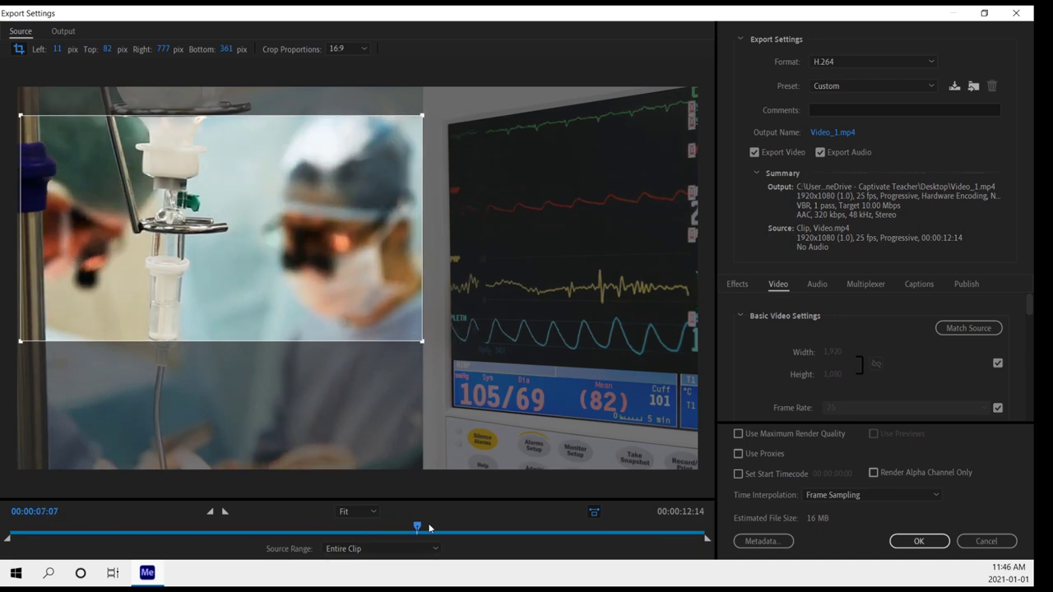
{"action": "left_click_drag", "start_coordinate": [418, 528], "coordinate": [497, 528]}
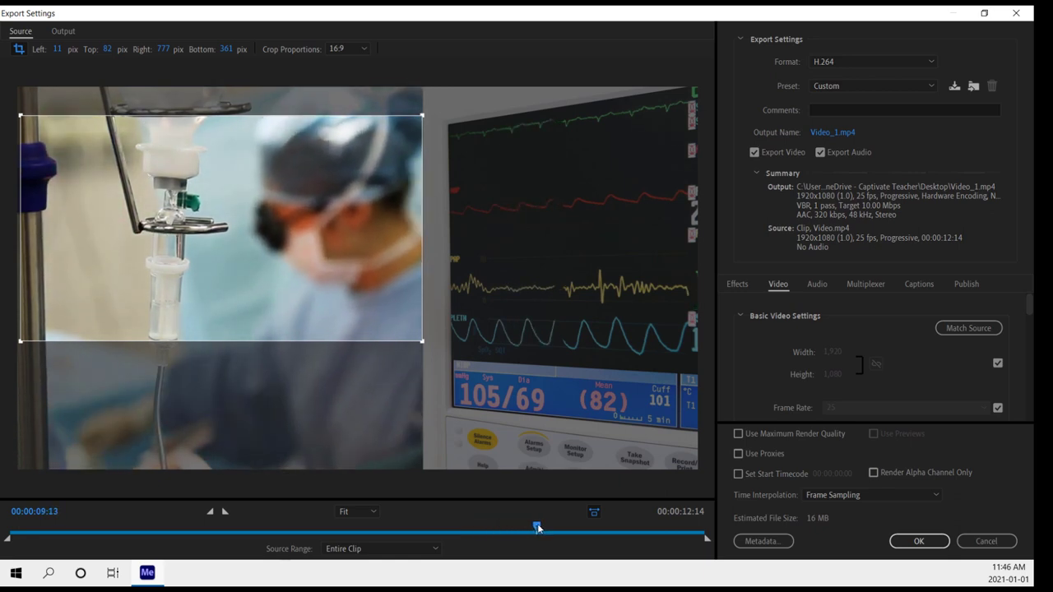
{"action": "left_click_drag", "start_coordinate": [537, 527], "coordinate": [566, 526]}
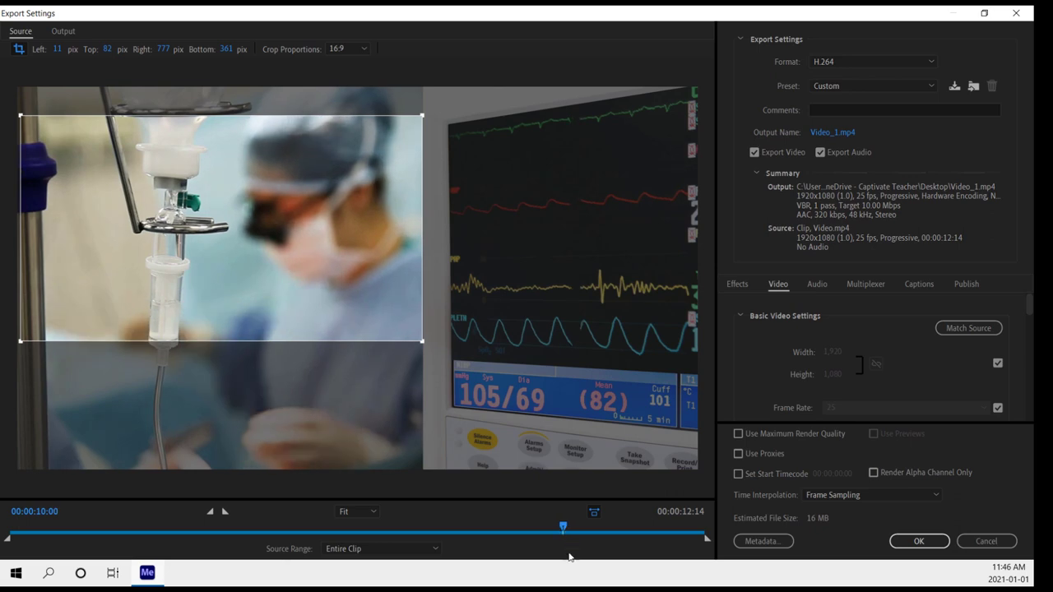
{"action": "mouse_move", "coordinate": [223, 512]}
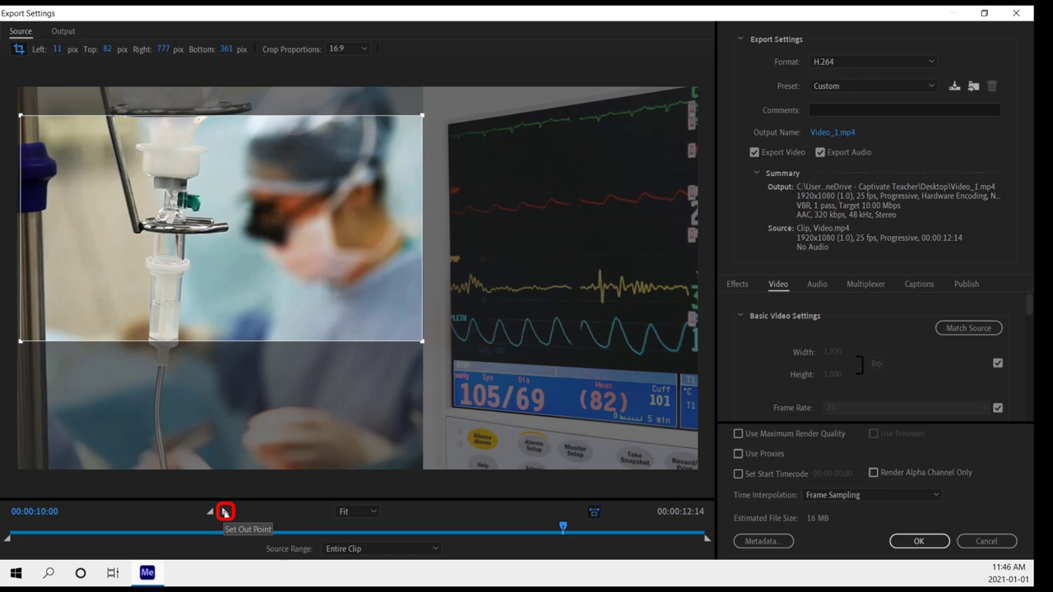
{"action": "left_click", "coordinate": [224, 512]}
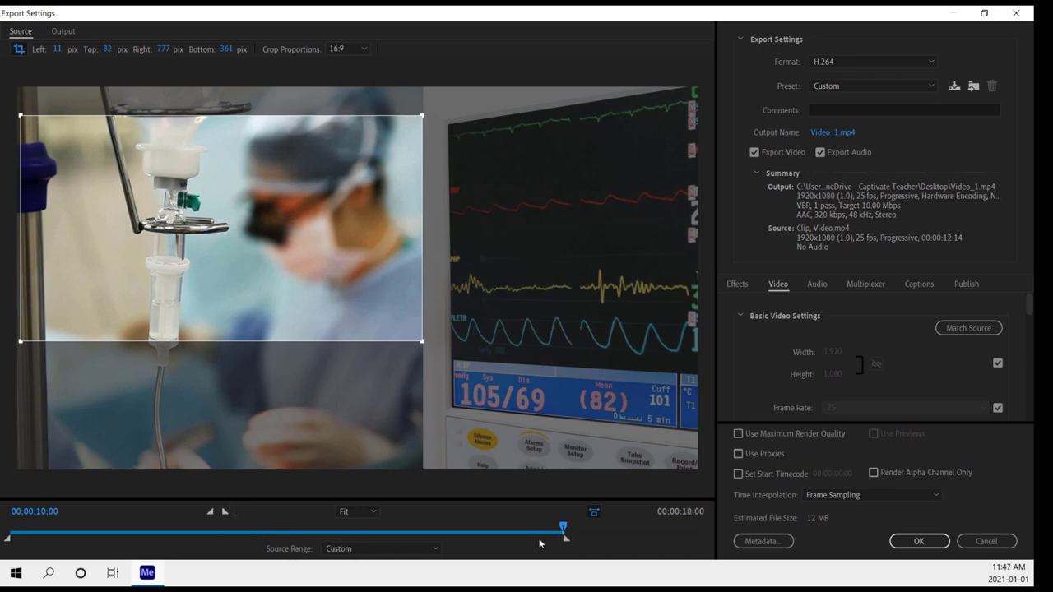
{"action": "mouse_move", "coordinate": [152, 510]}
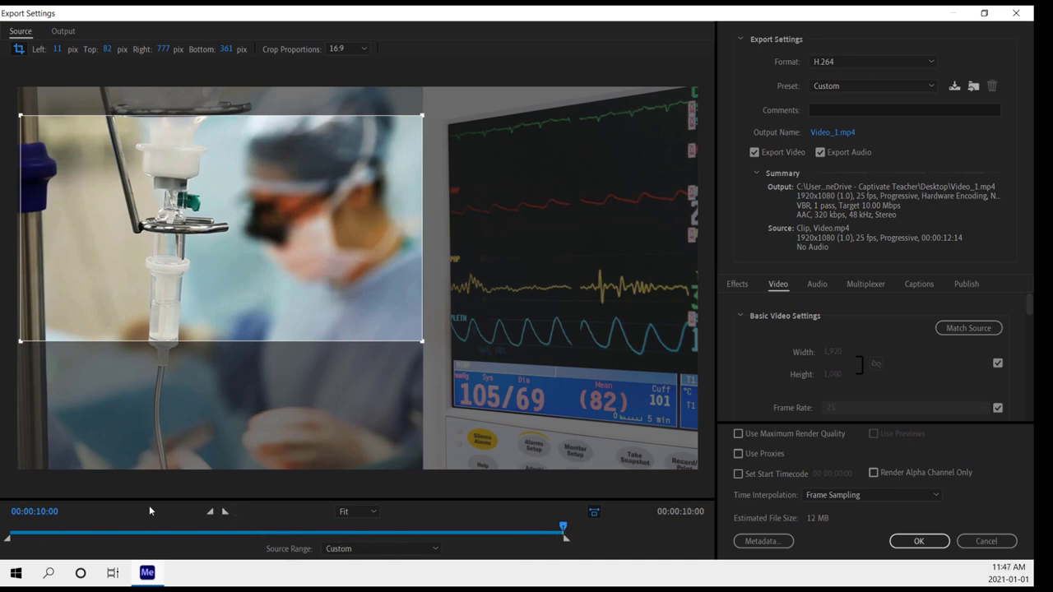
{"action": "mouse_move", "coordinate": [842, 231]}
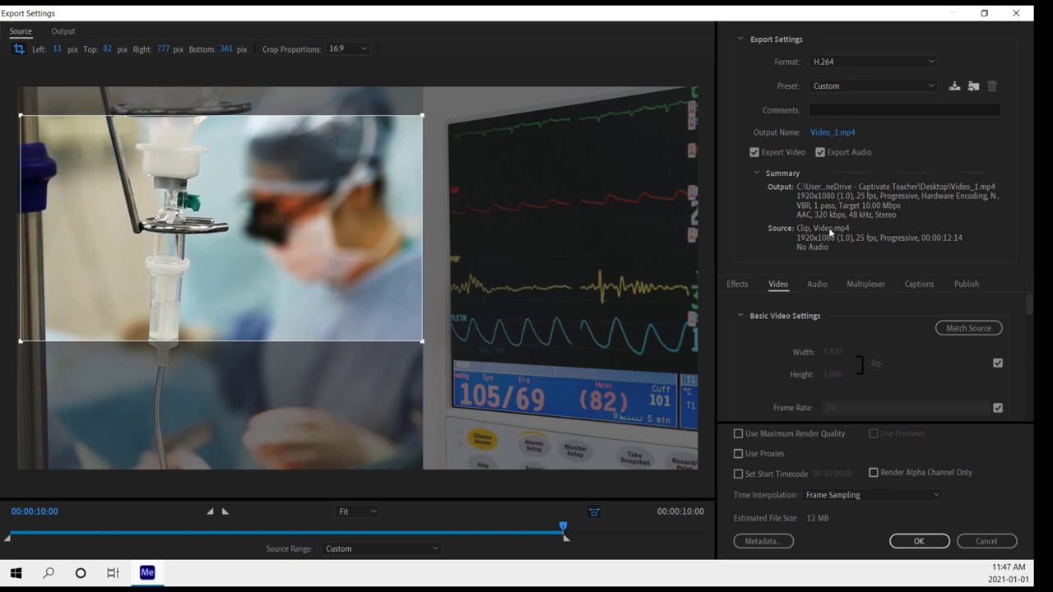
{"action": "mouse_move", "coordinate": [874, 240]}
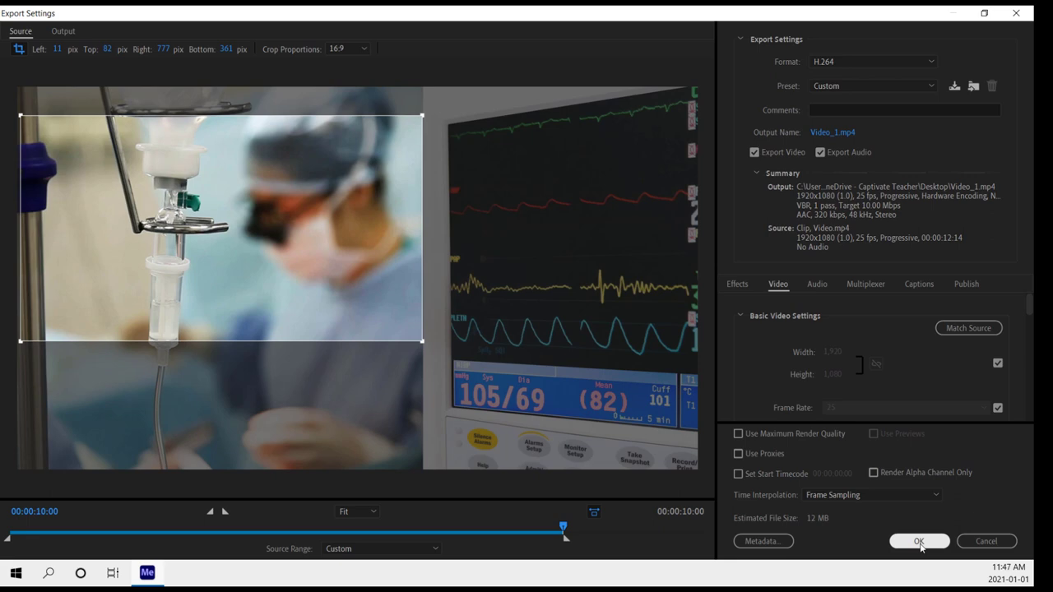
Confirm the Export Settings with the 10-second custom source range
{"action": "left_click", "coordinate": [924, 543]}
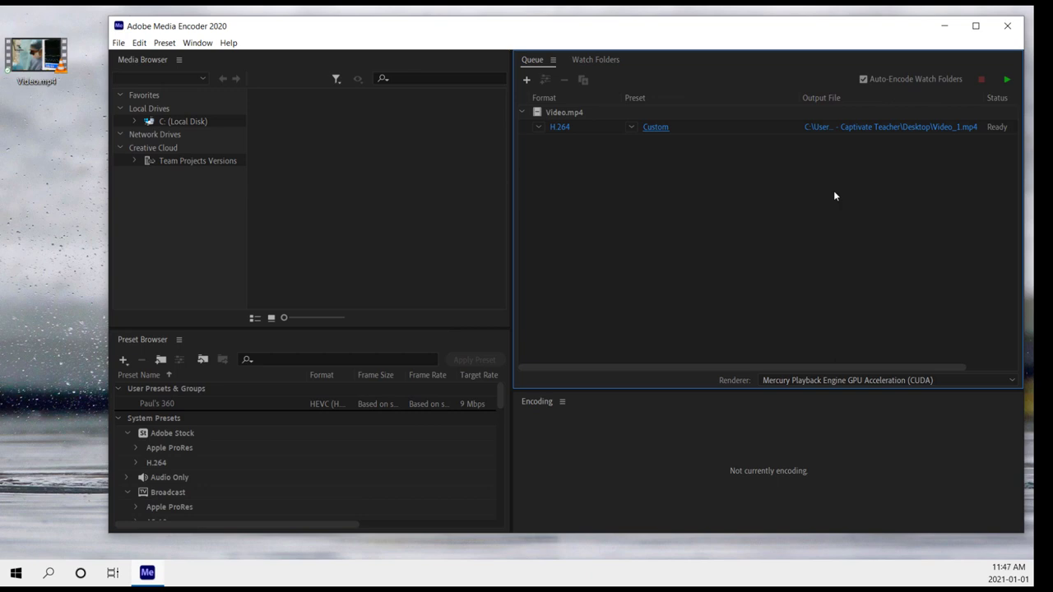
{"action": "mouse_move", "coordinate": [898, 156]}
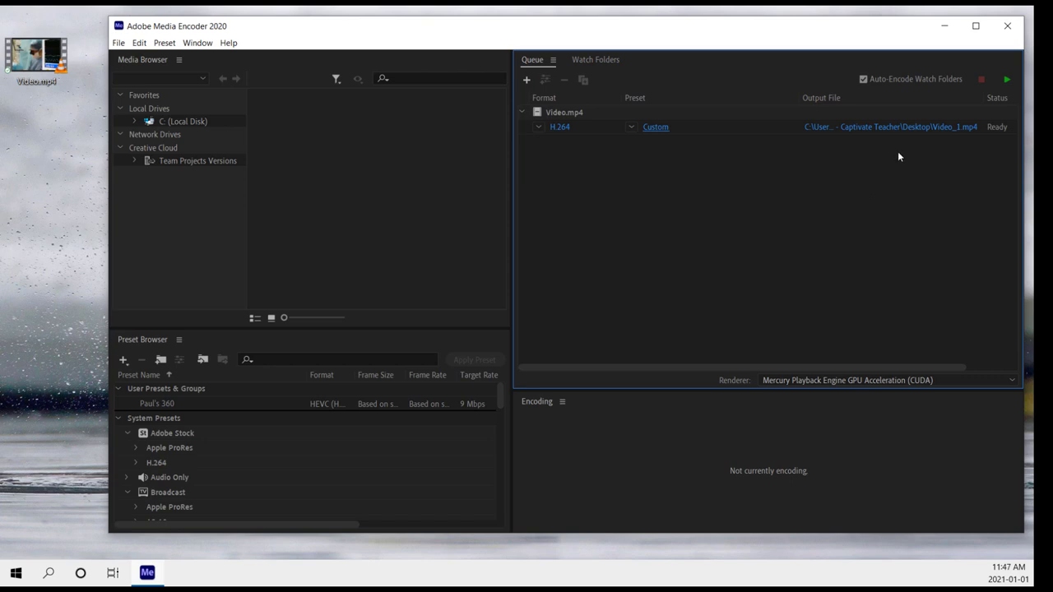
{"action": "mouse_move", "coordinate": [915, 137]}
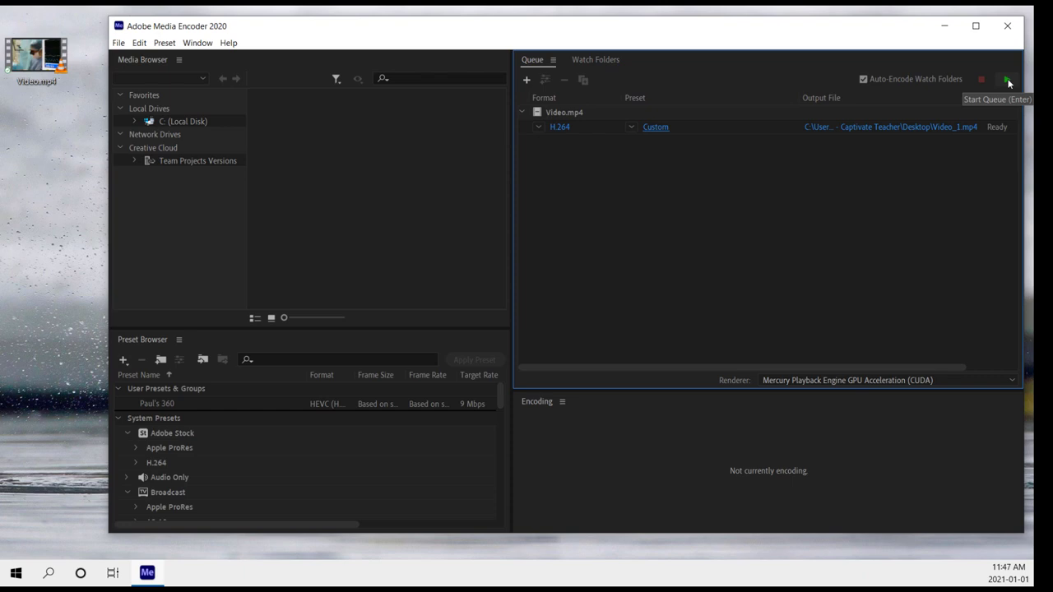
Start the queue to encode the cropped clip to Video_1.mp4 on the desktop
{"action": "left_click", "coordinate": [1004, 76]}
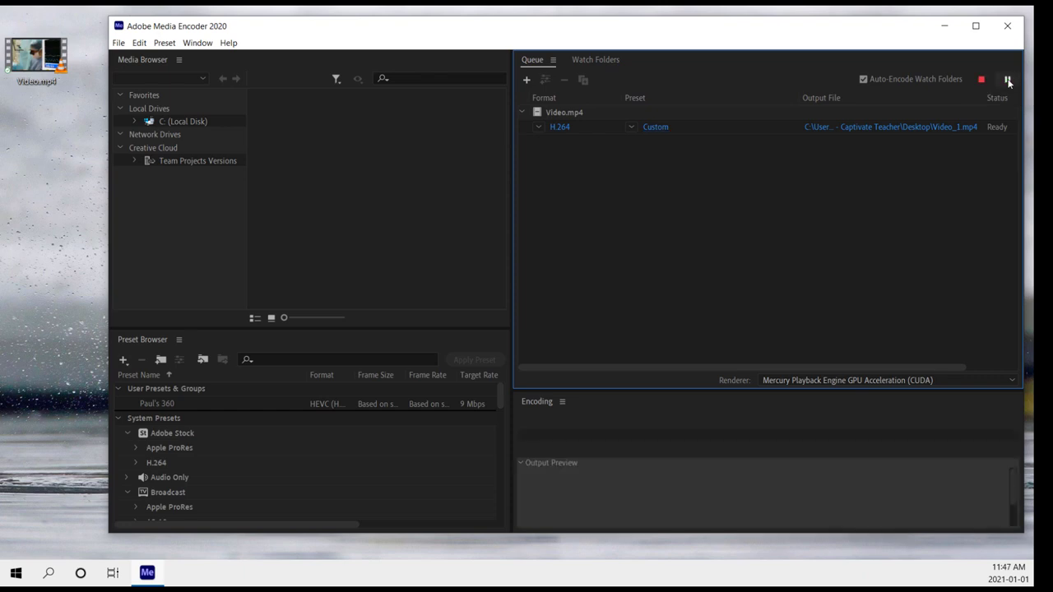
{"action": "left_click", "coordinate": [1005, 77]}
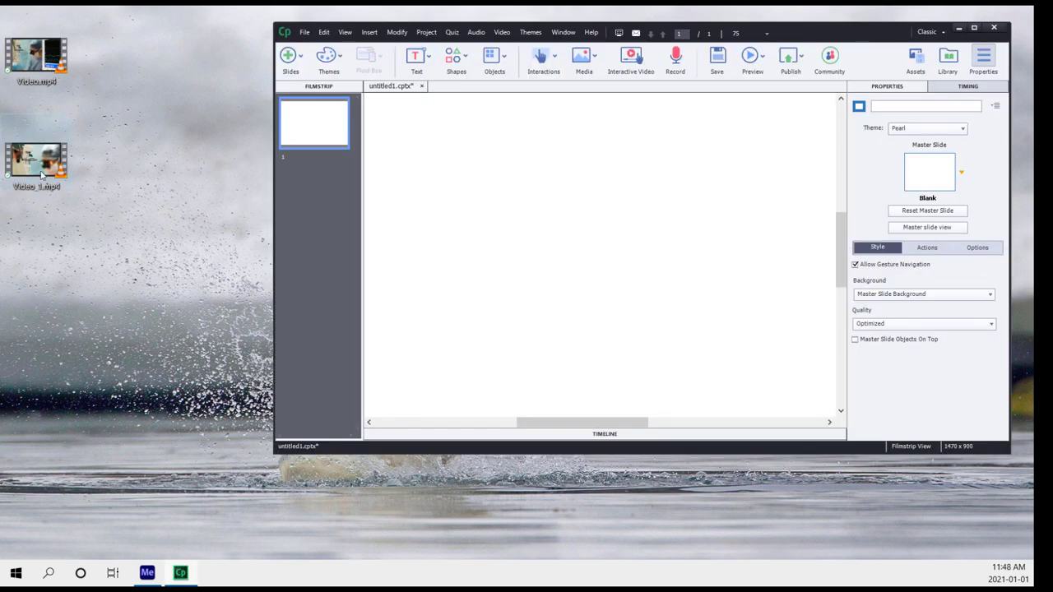
Insert Video_1.mp4 as a Slide Video on the blank first slide, keeping the file path
{"action": "left_click_drag", "start_coordinate": [36, 158], "coordinate": [513, 206]}
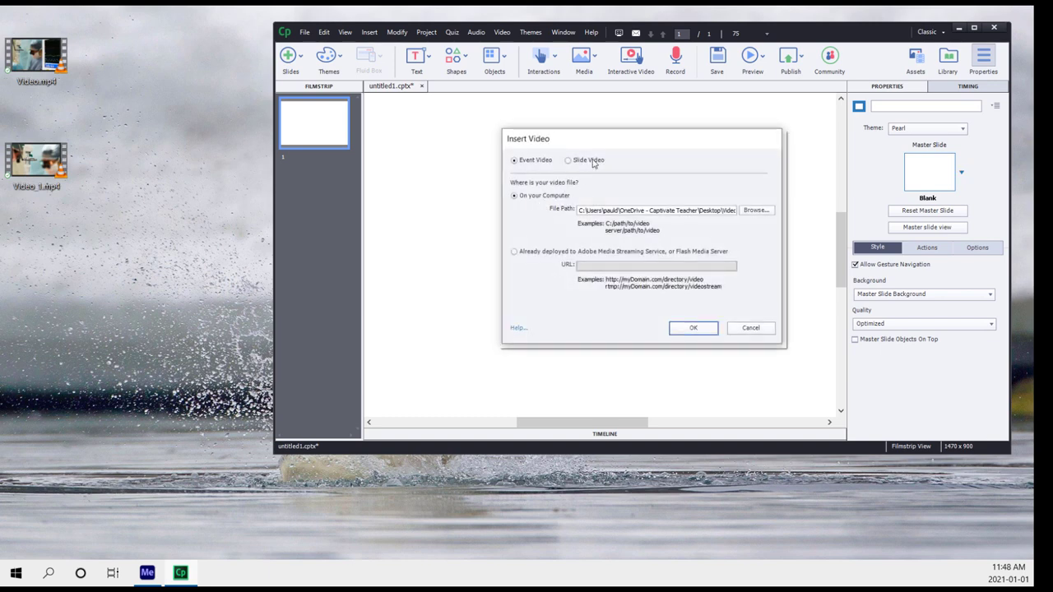
{"action": "left_click", "coordinate": [567, 161]}
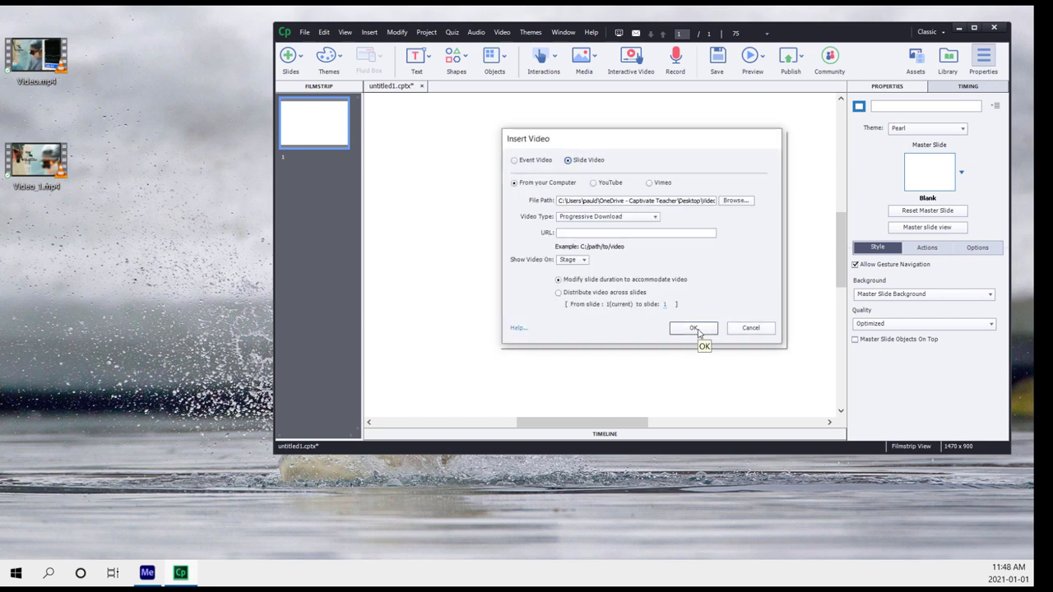
{"action": "left_click", "coordinate": [695, 329]}
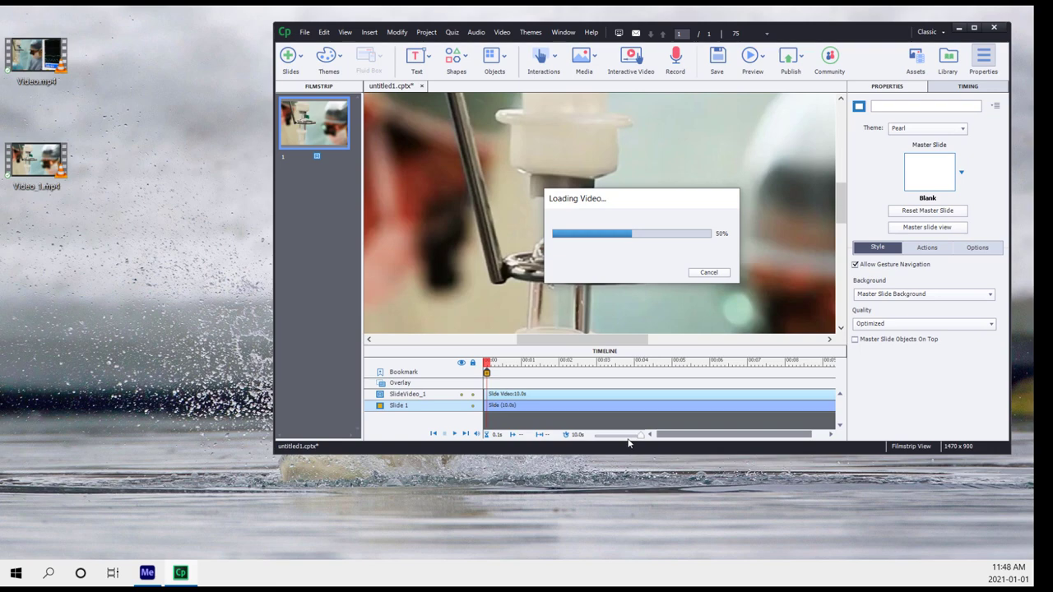
Zoom out to show the whole slide and deselect the video to reveal slide properties
{"action": "left_click", "coordinate": [487, 15]}
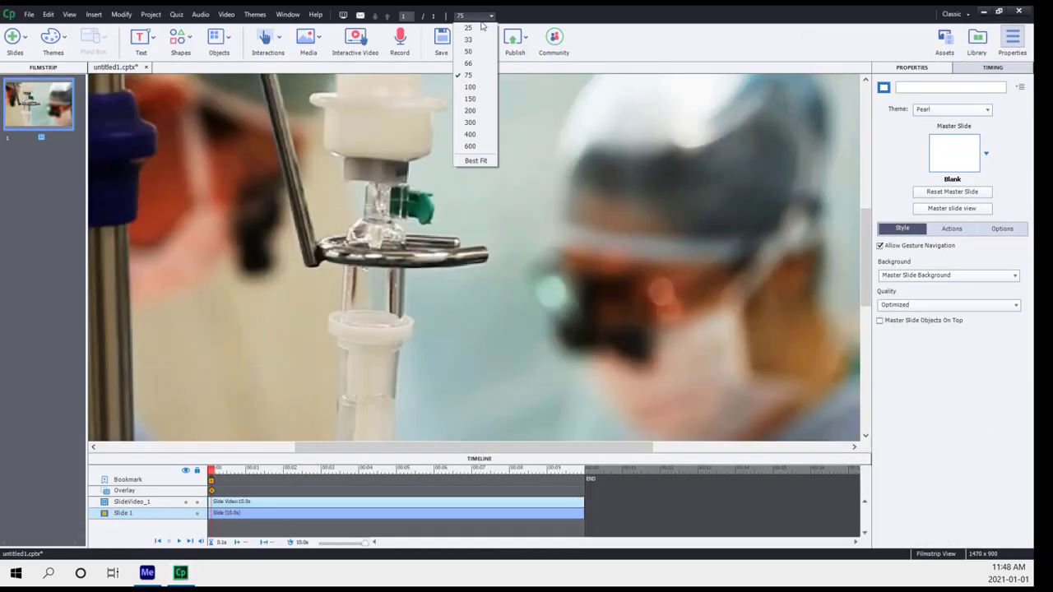
{"action": "left_click", "coordinate": [477, 159]}
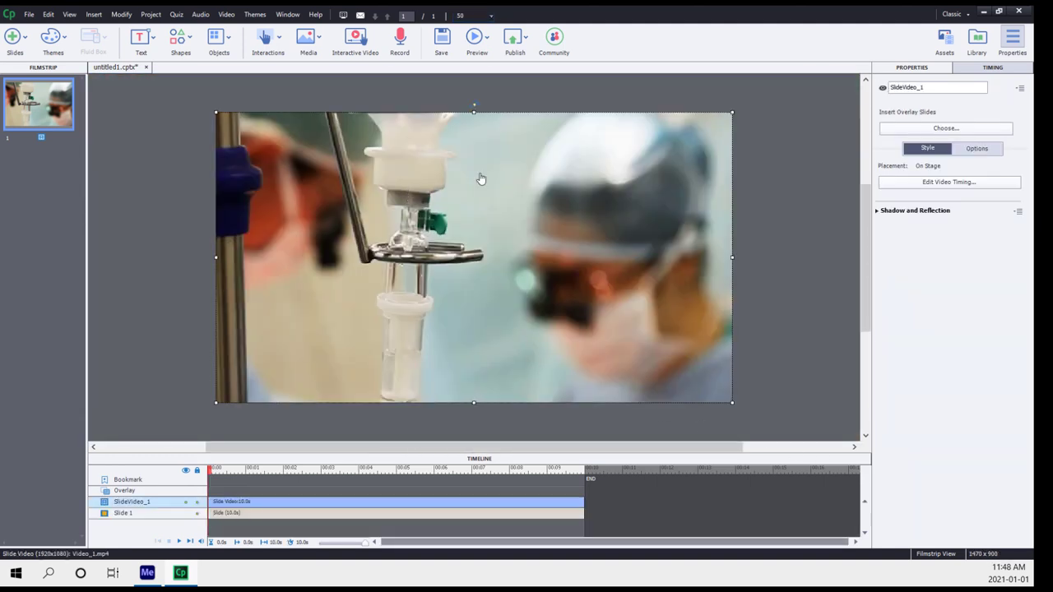
{"action": "left_click", "coordinate": [984, 148]}
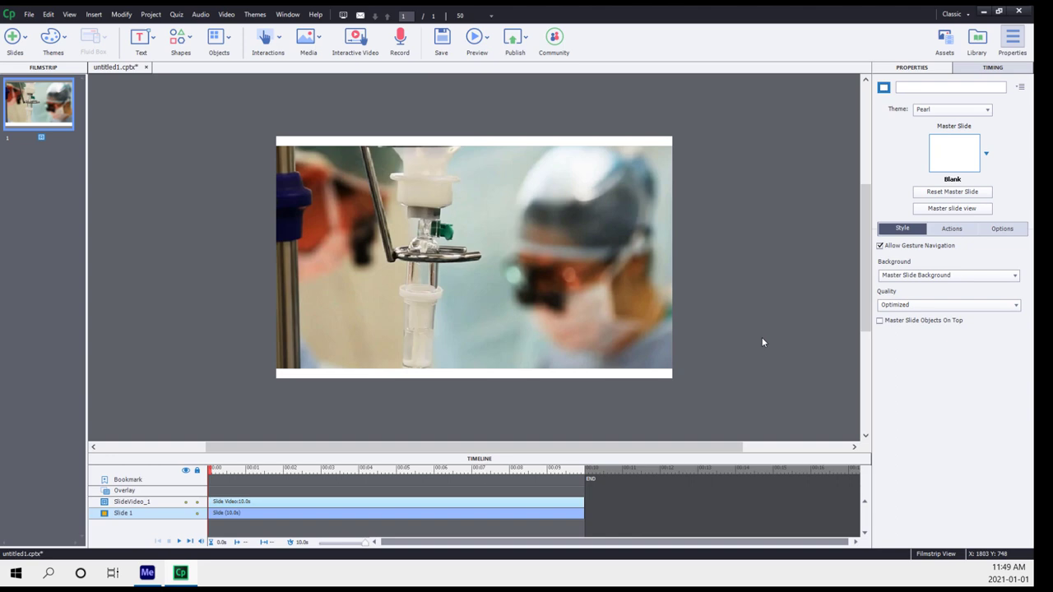
{"action": "mouse_move", "coordinate": [224, 491]}
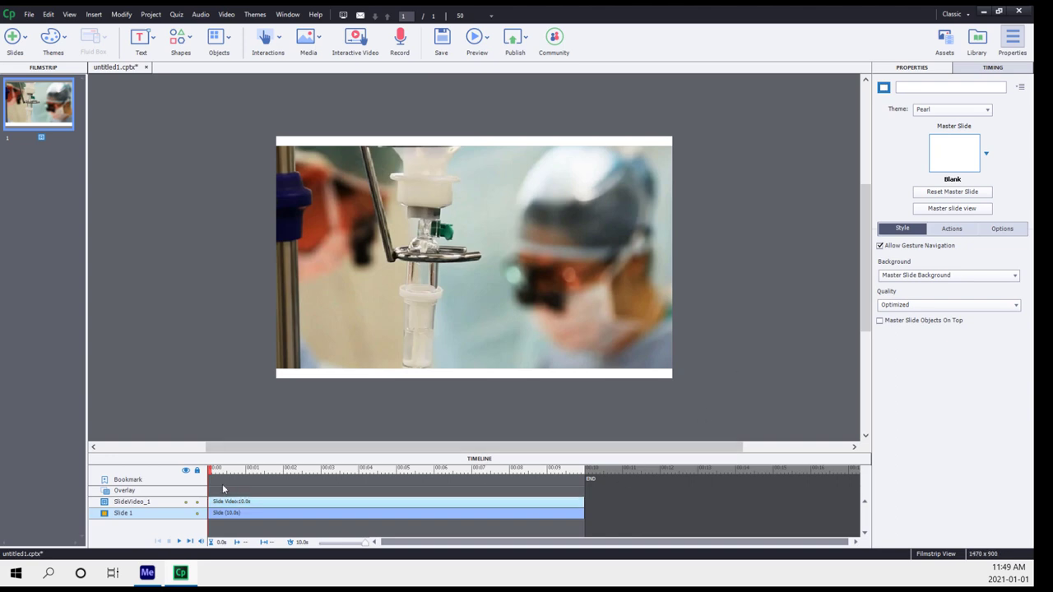
{"action": "mouse_move", "coordinate": [548, 493]}
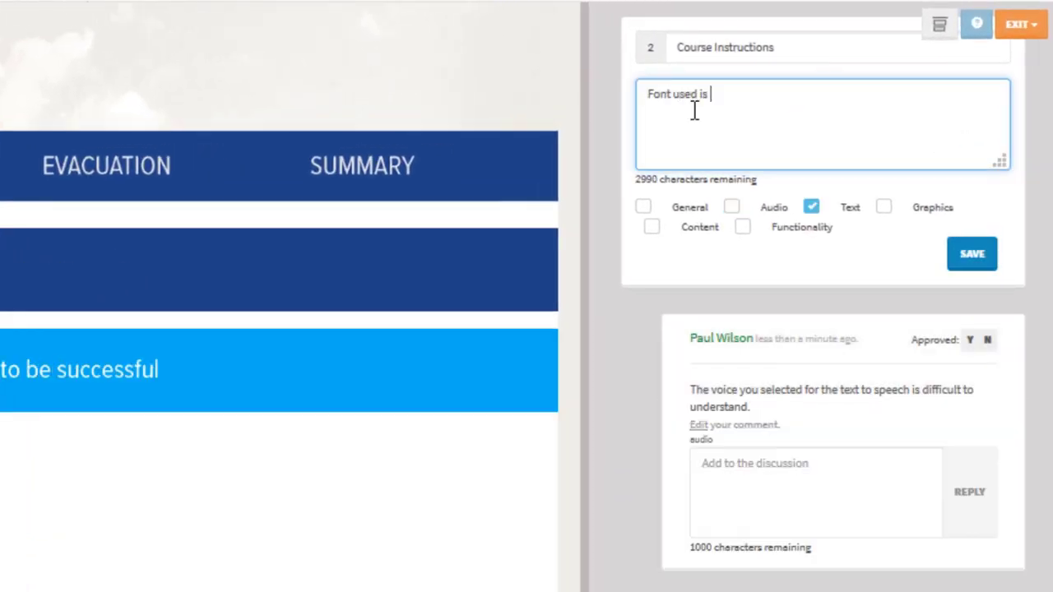
Save the narrow-font Text comment on Course Instructions and return to the Review My eLearning home page
{"action": "left_click", "coordinate": [970, 253]}
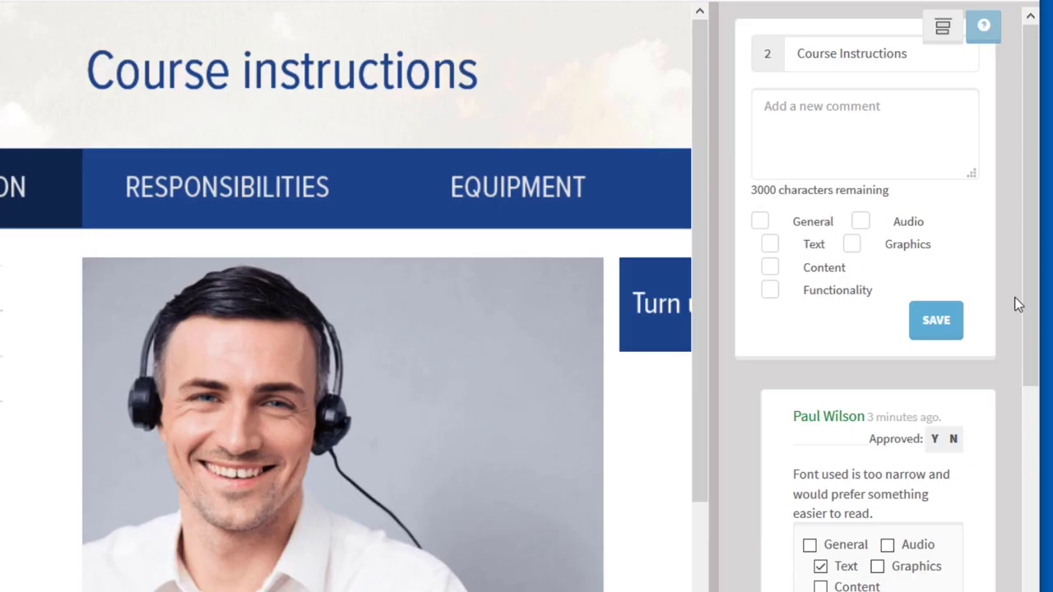
{"action": "scroll", "scroll_direction": "down", "scroll_amount": 3}
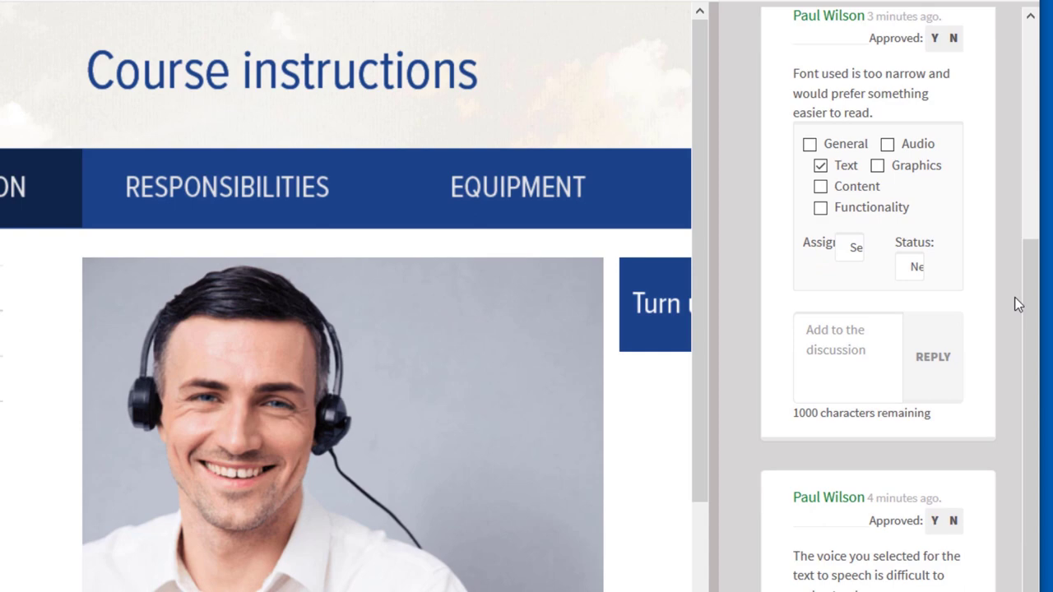
{"action": "left_click", "coordinate": [984, 16]}
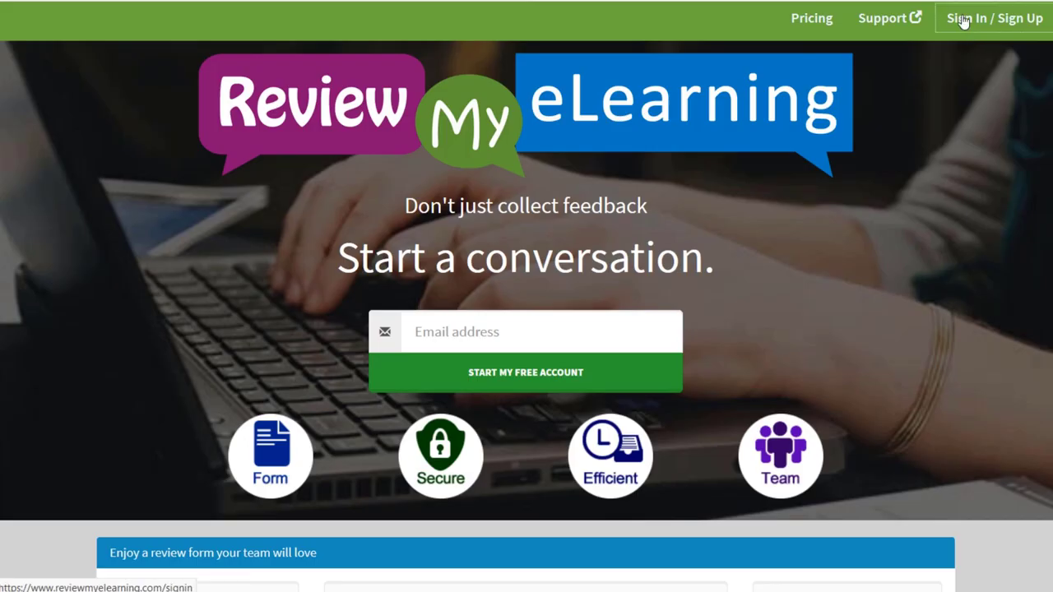